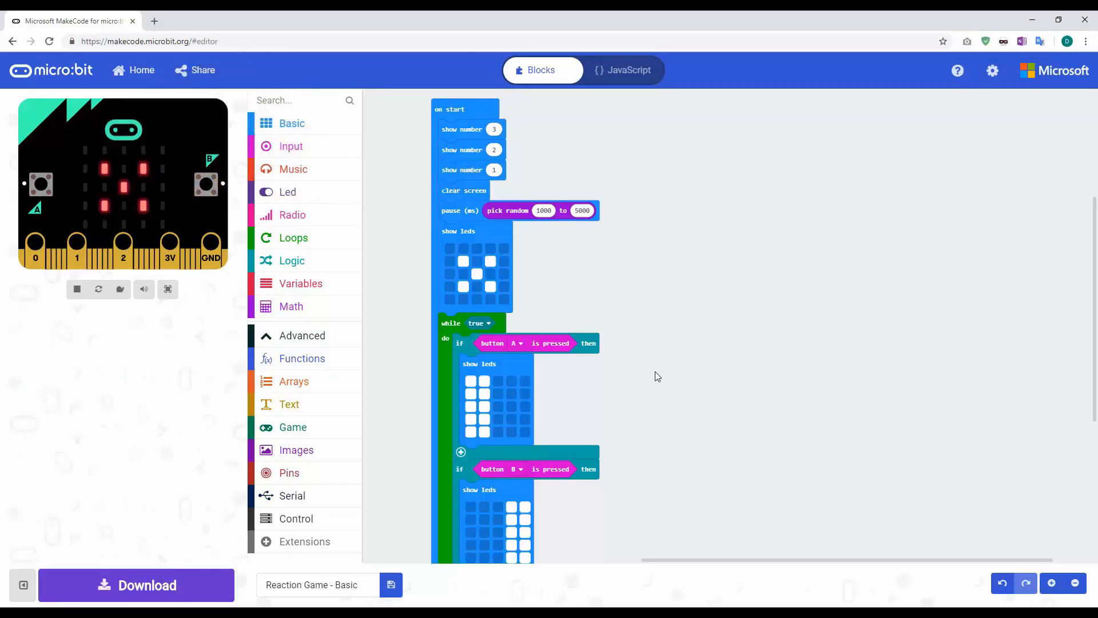
pyautogui.moveTo(564, 175)
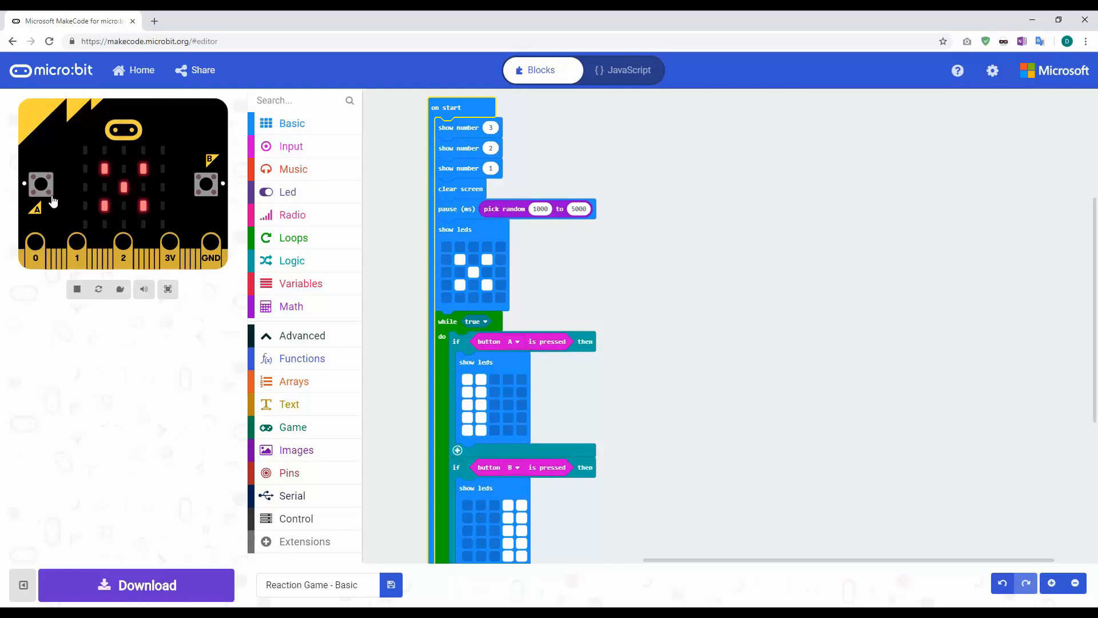
pyautogui.moveTo(192, 194)
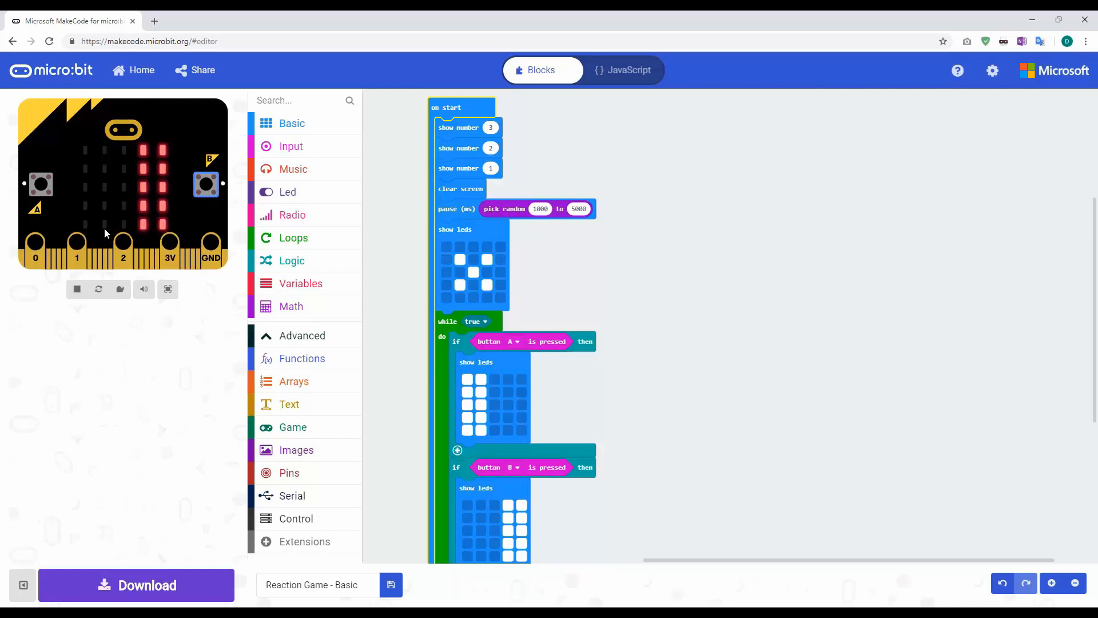
pyautogui.moveTo(175, 283)
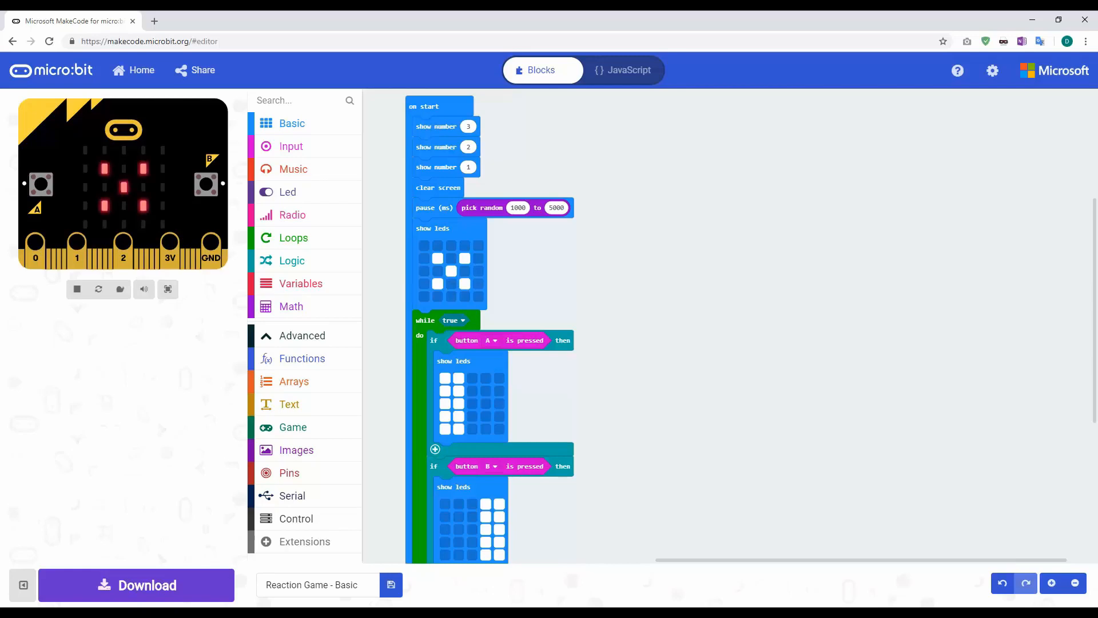
# Step: Detach the button-checking while loop from on start and make a new function named playerSelect
pyautogui.moveTo(445, 320); pyautogui.dragTo(644, 130)
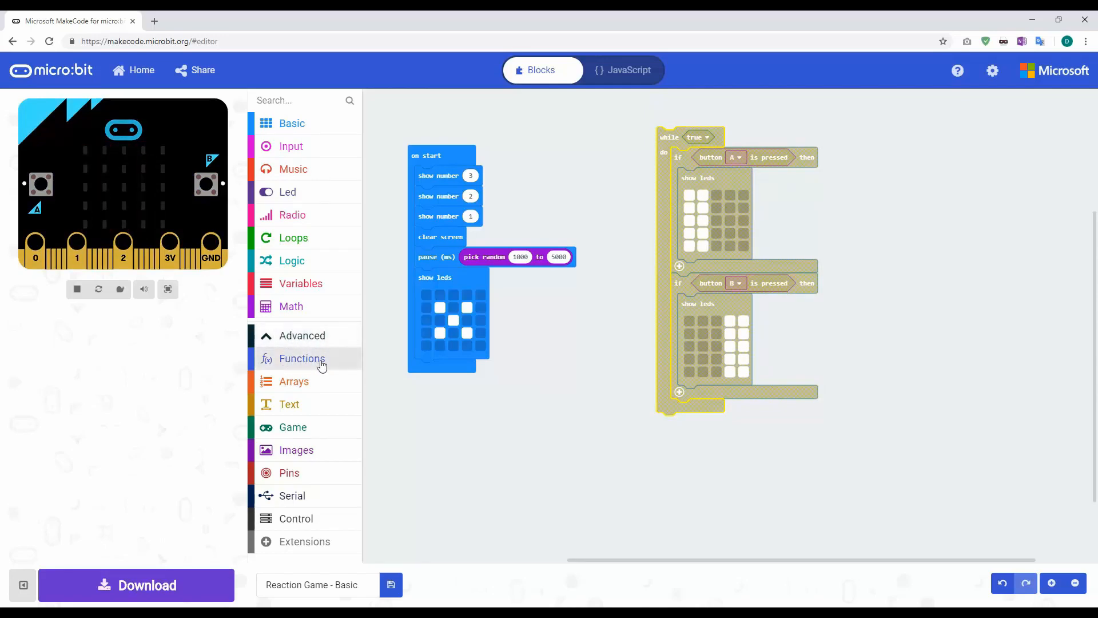
pyautogui.click(302, 358)
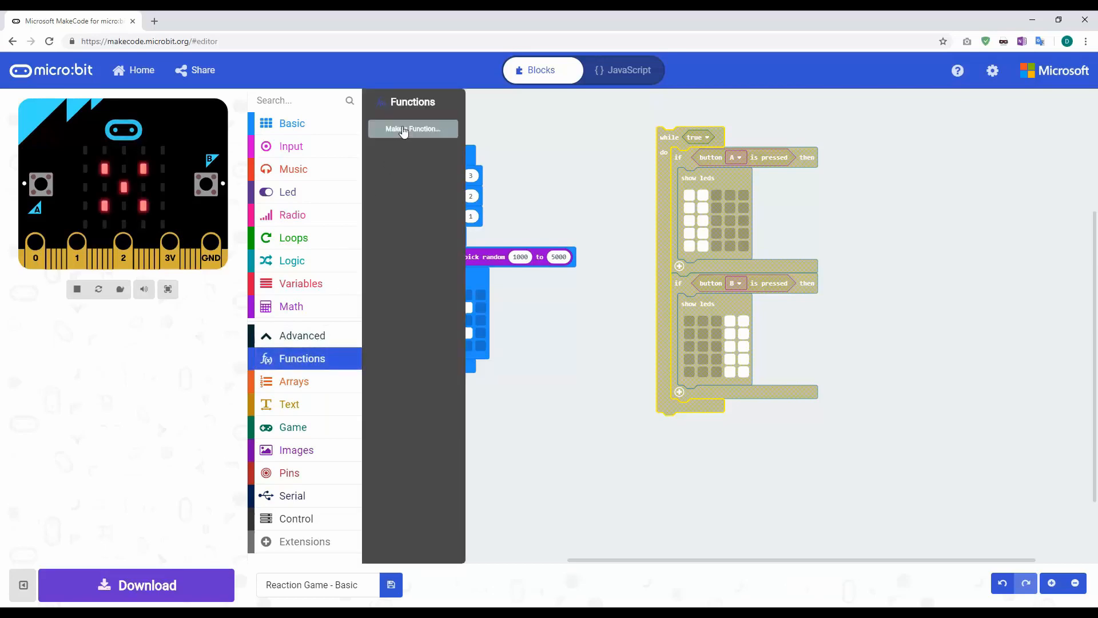
pyautogui.click(413, 130)
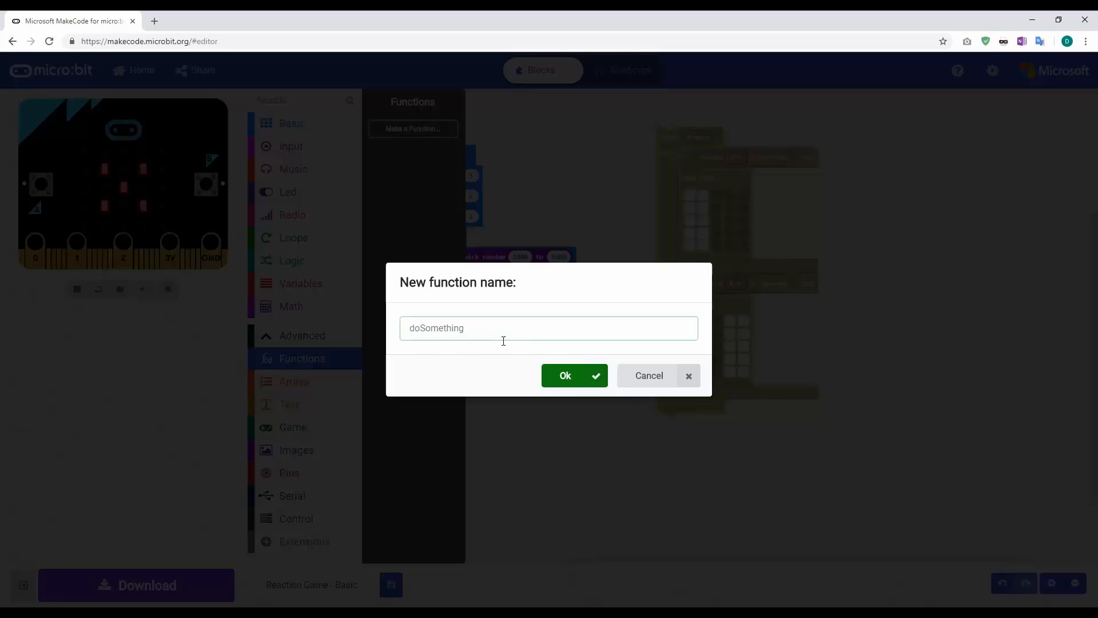
pyautogui.write('playerSelec')
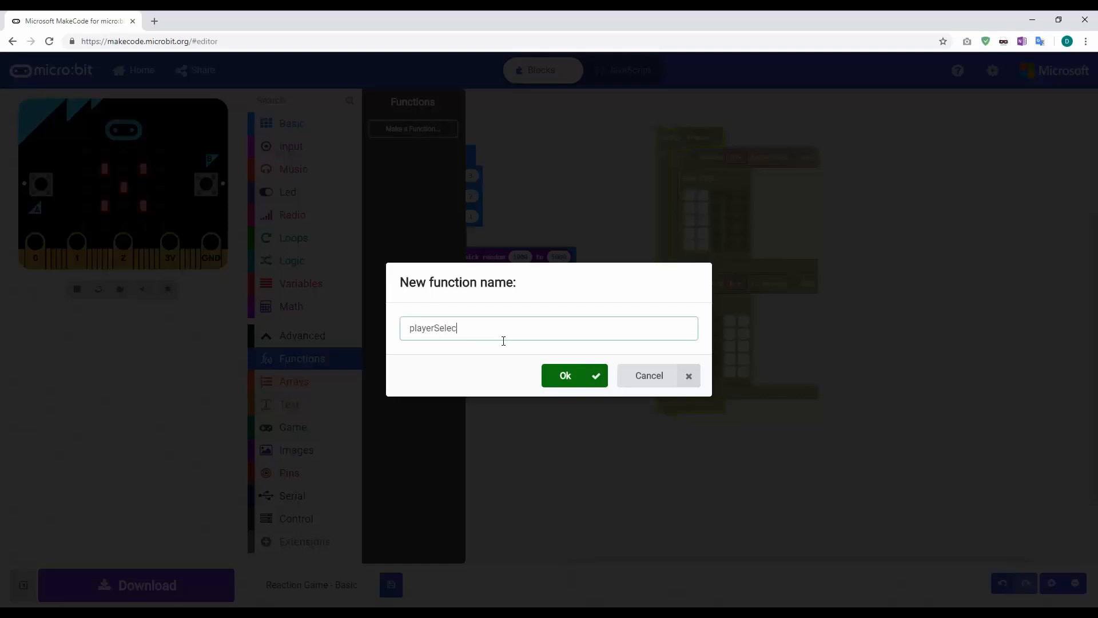
pyautogui.click(564, 375)
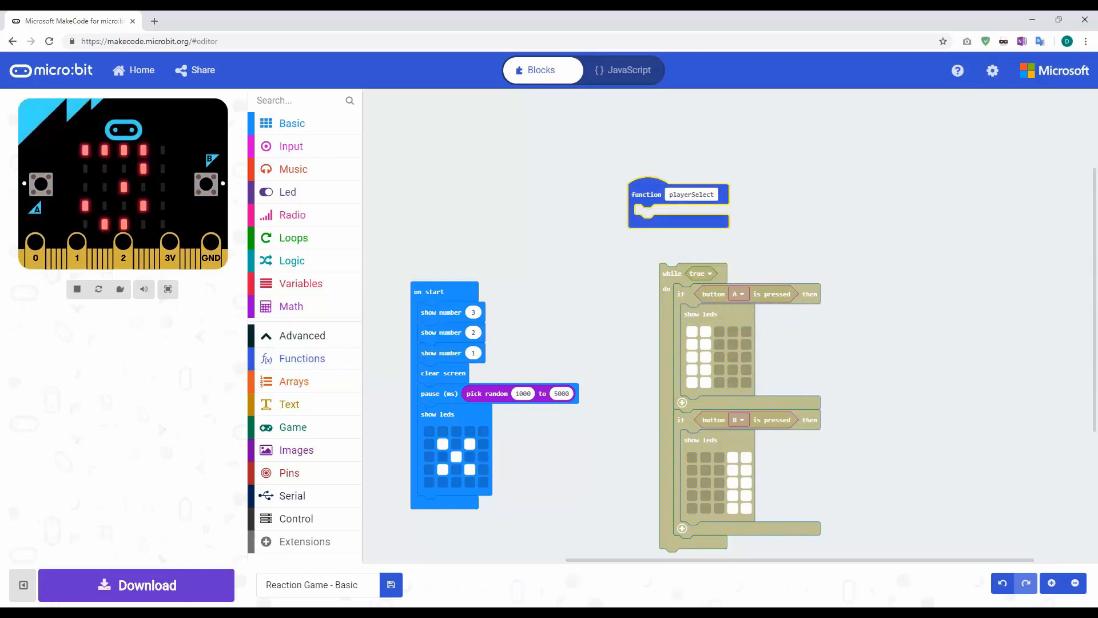
# Step: Drop the while true loop into the playerSelect function body and run it in the simulator
pyautogui.moveTo(671, 274); pyautogui.dragTo(678, 214)
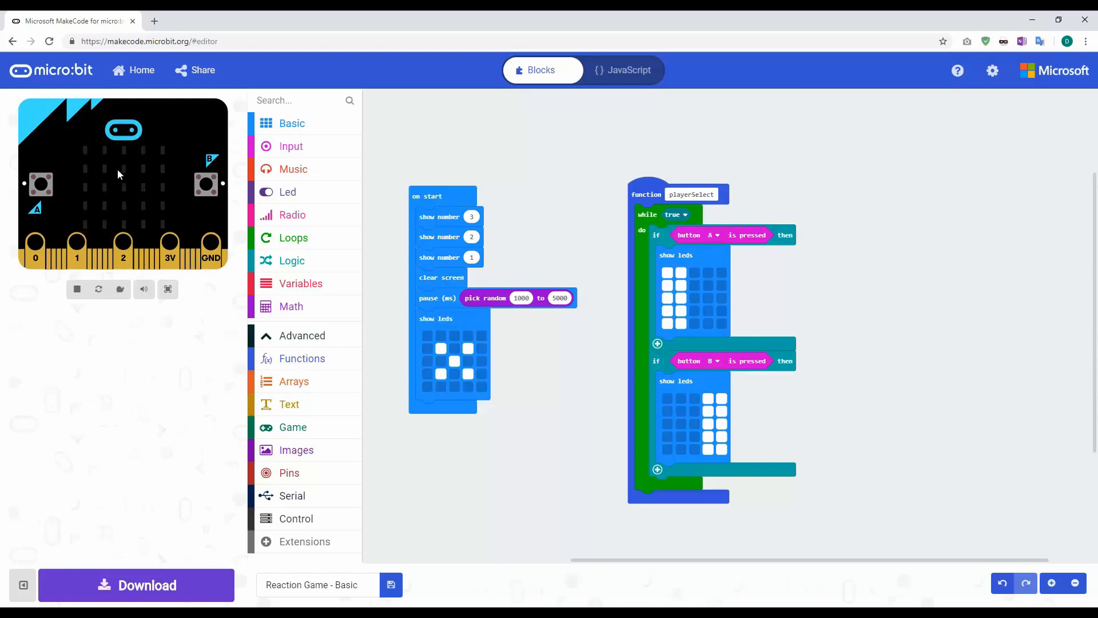
pyautogui.moveTo(110, 203)
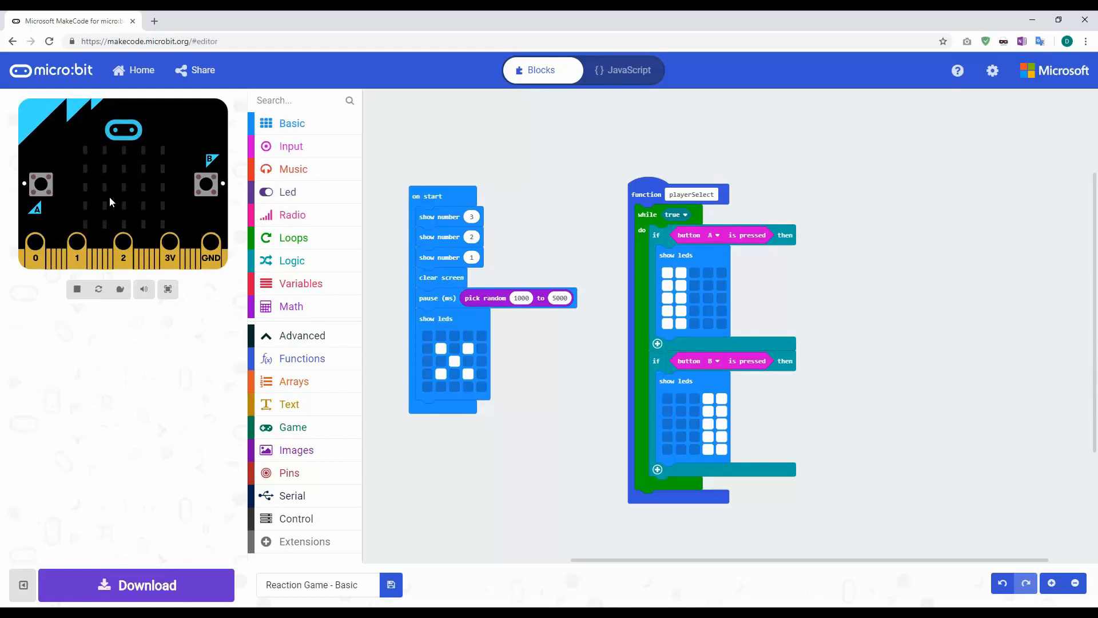
pyautogui.moveTo(58, 220)
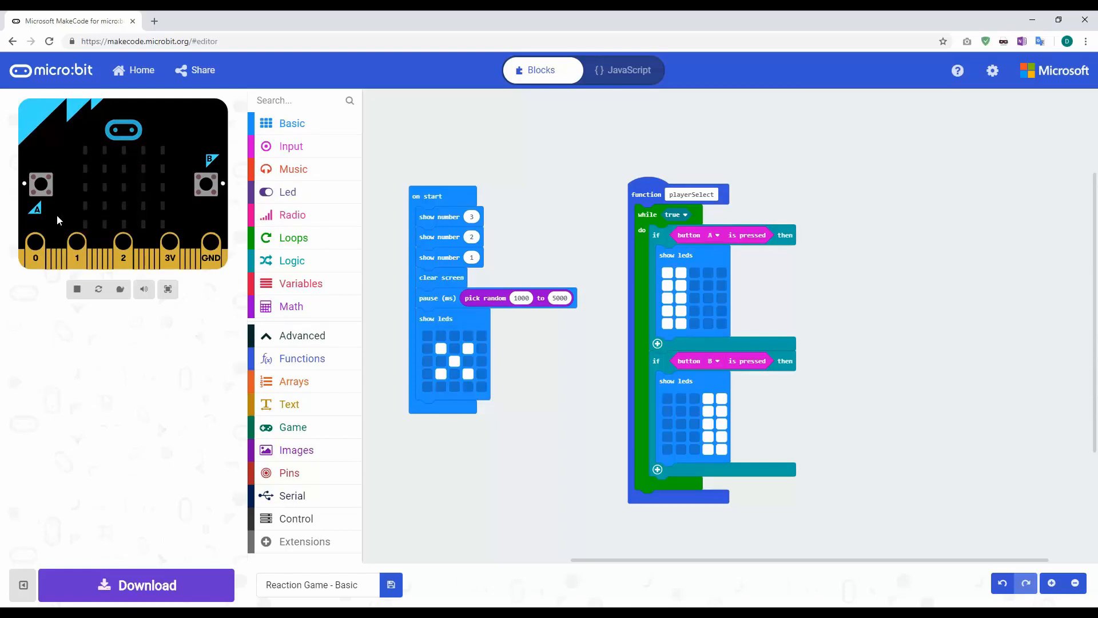
pyautogui.click(40, 185)
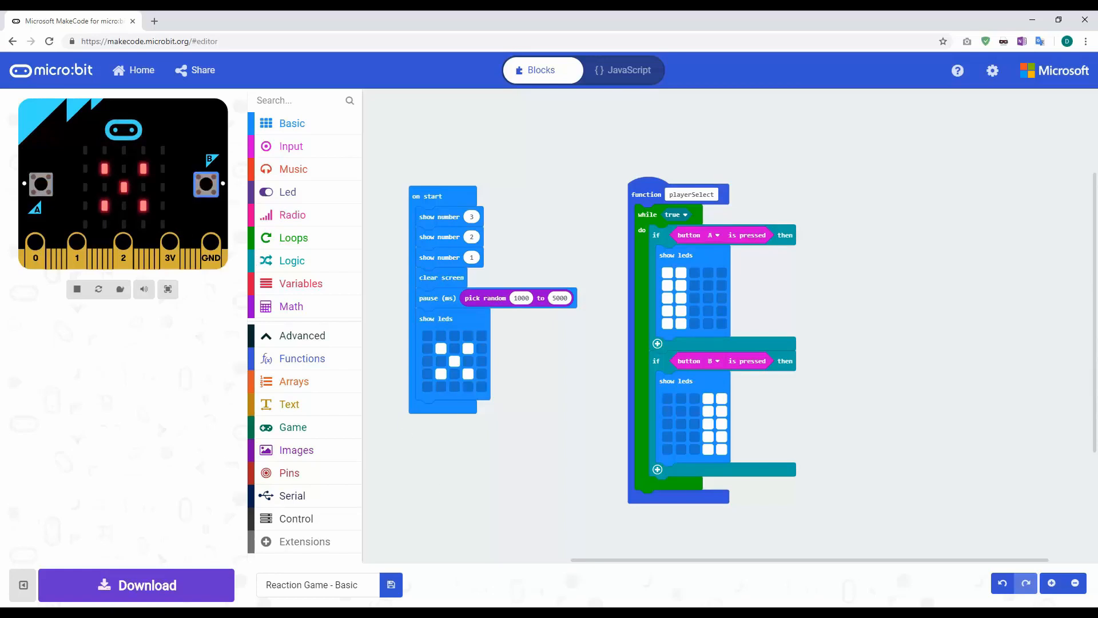
pyautogui.moveTo(490, 406)
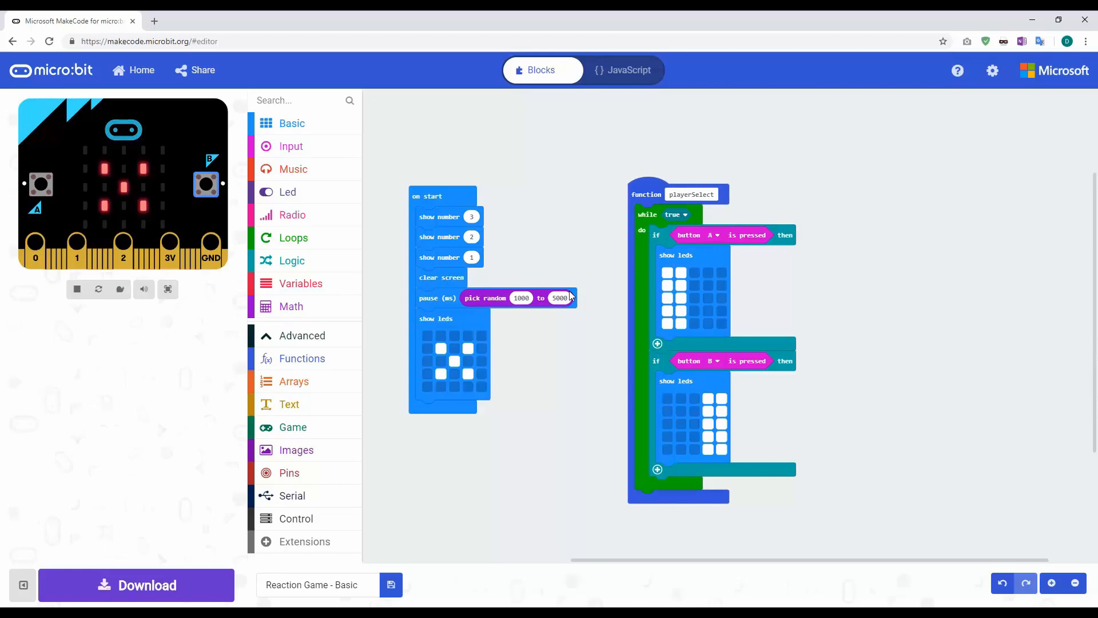
pyautogui.click(302, 358)
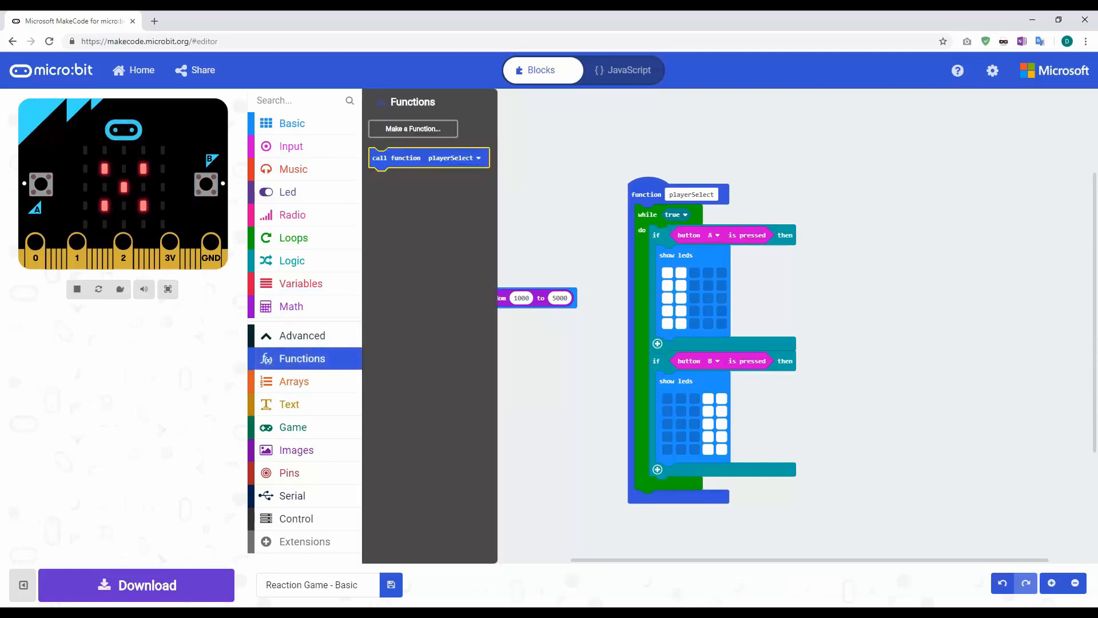
# Step: Snap a call playerSelect block at the bottom of on start and tidy the stack's position
pyautogui.moveTo(428, 158); pyautogui.dragTo(494, 281)
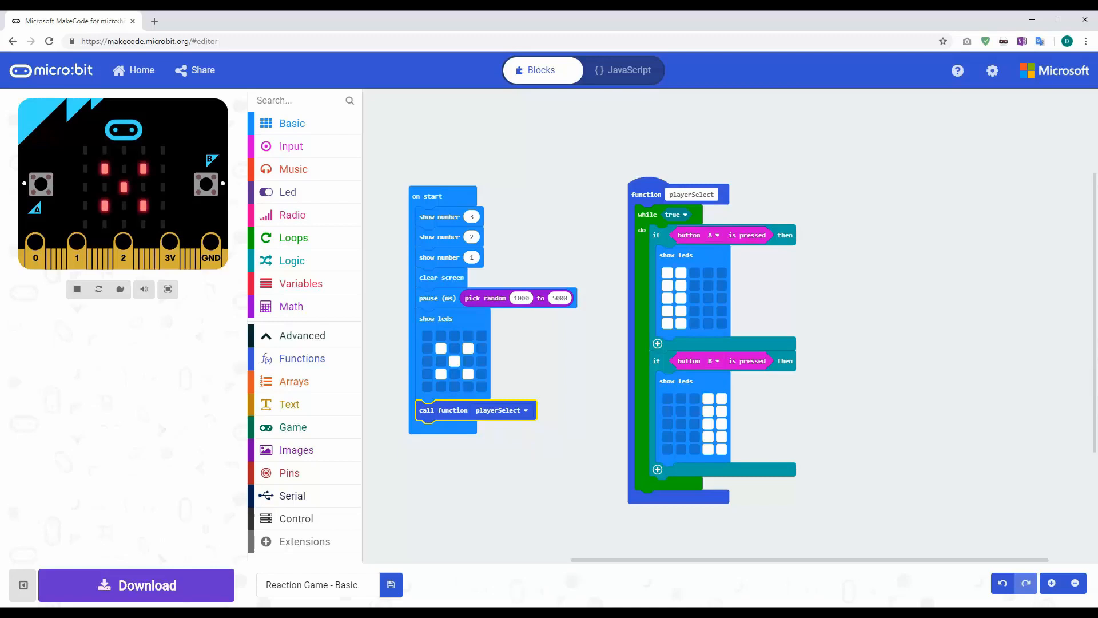
pyautogui.moveTo(206, 185)
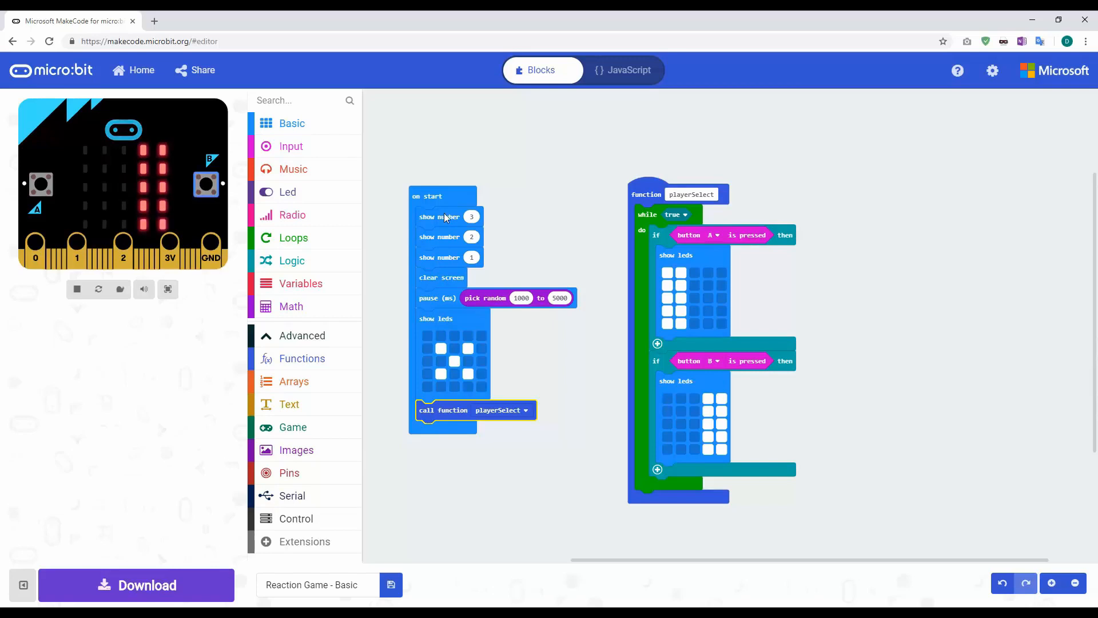
pyautogui.moveTo(720, 413)
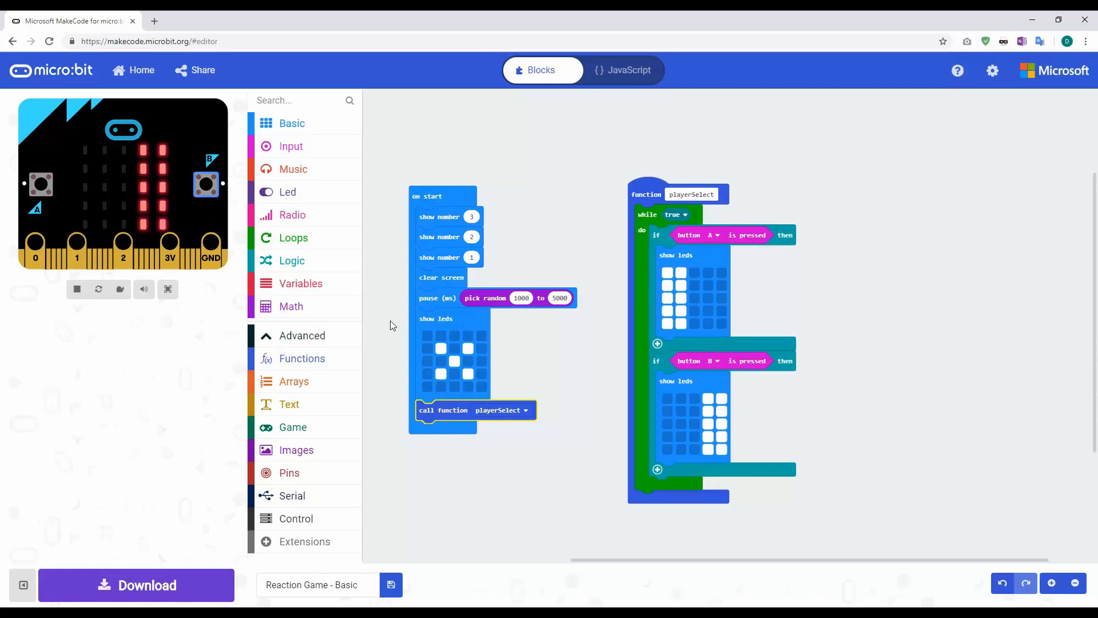
pyautogui.moveTo(444, 455)
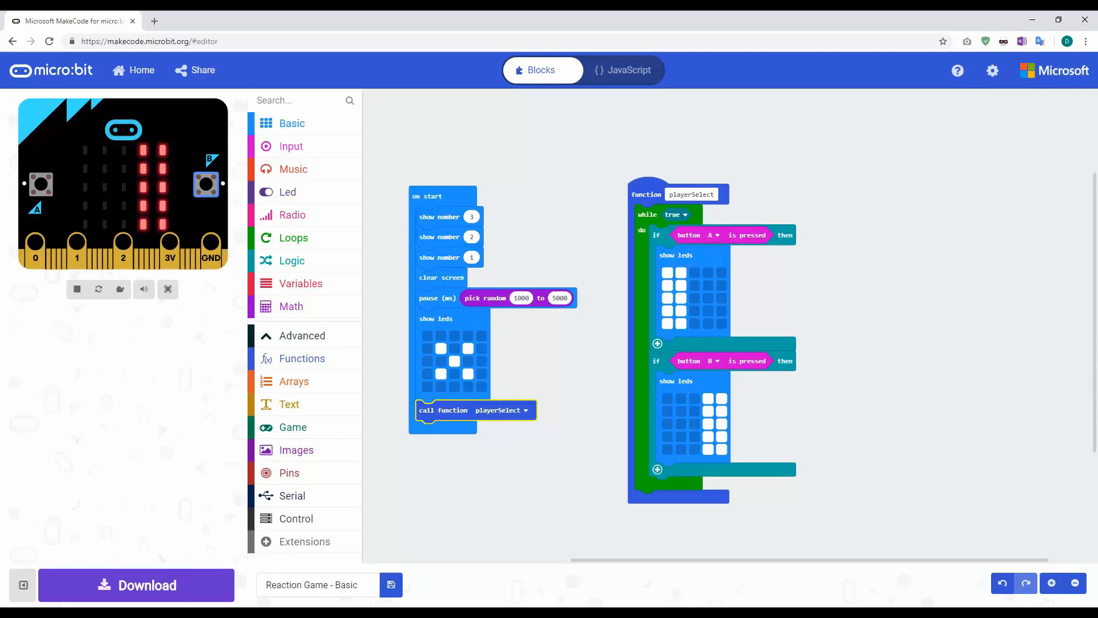
pyautogui.moveTo(432, 195); pyautogui.dragTo(432, 168)
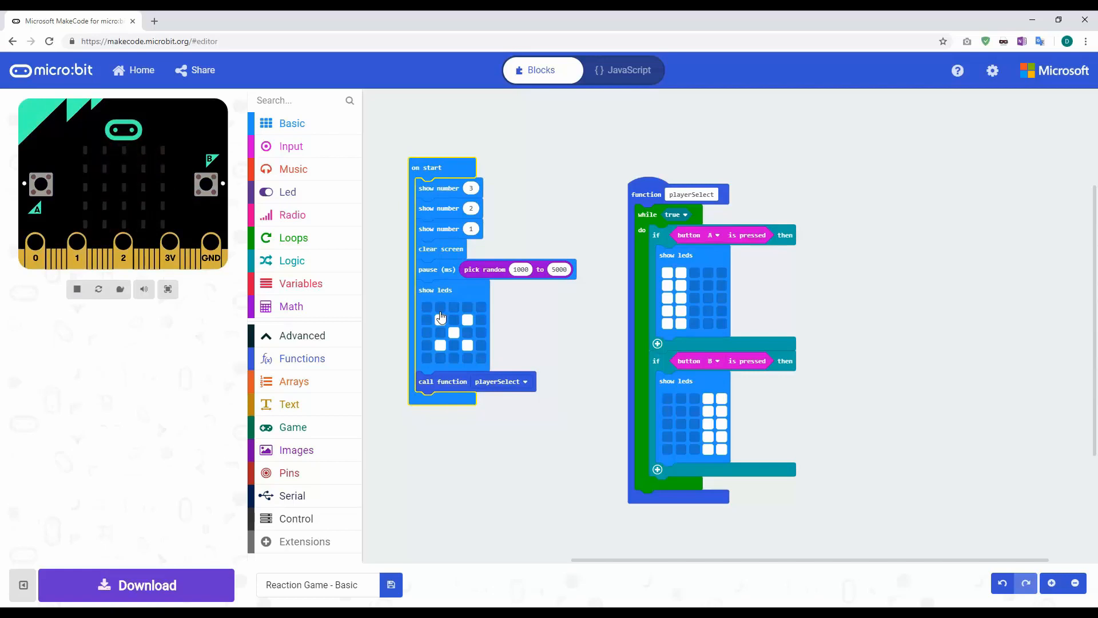
# Step: Pull the countdown, random pause and LED blocks out of on start, setting the playerSelect call aside
pyautogui.moveTo(691, 194); pyautogui.dragTo(887, 161)
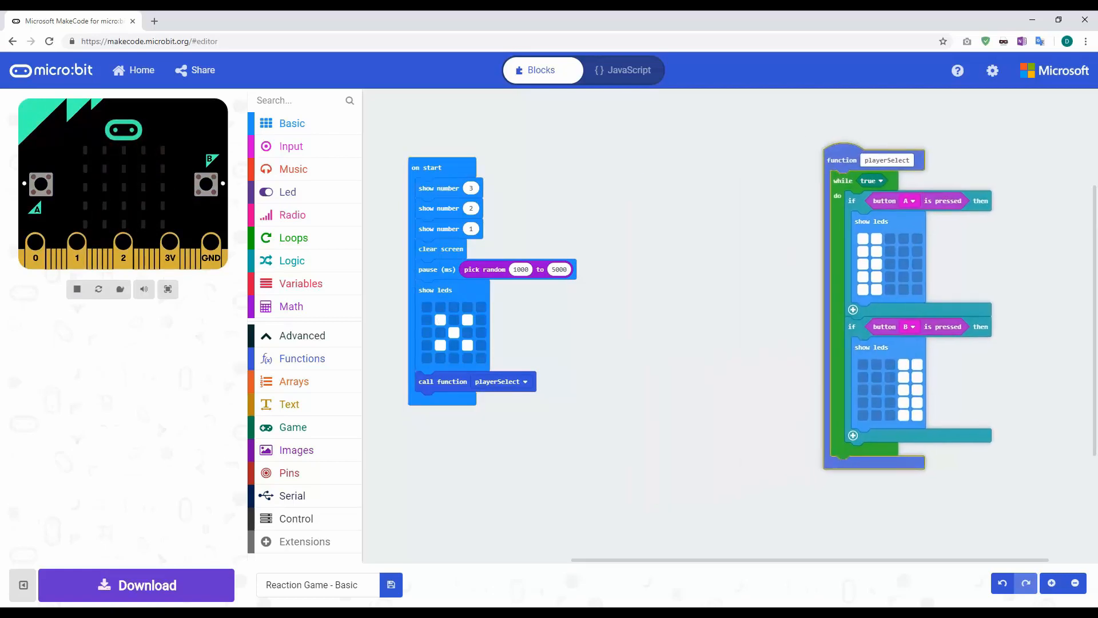
pyautogui.moveTo(474, 381); pyautogui.dragTo(528, 447)
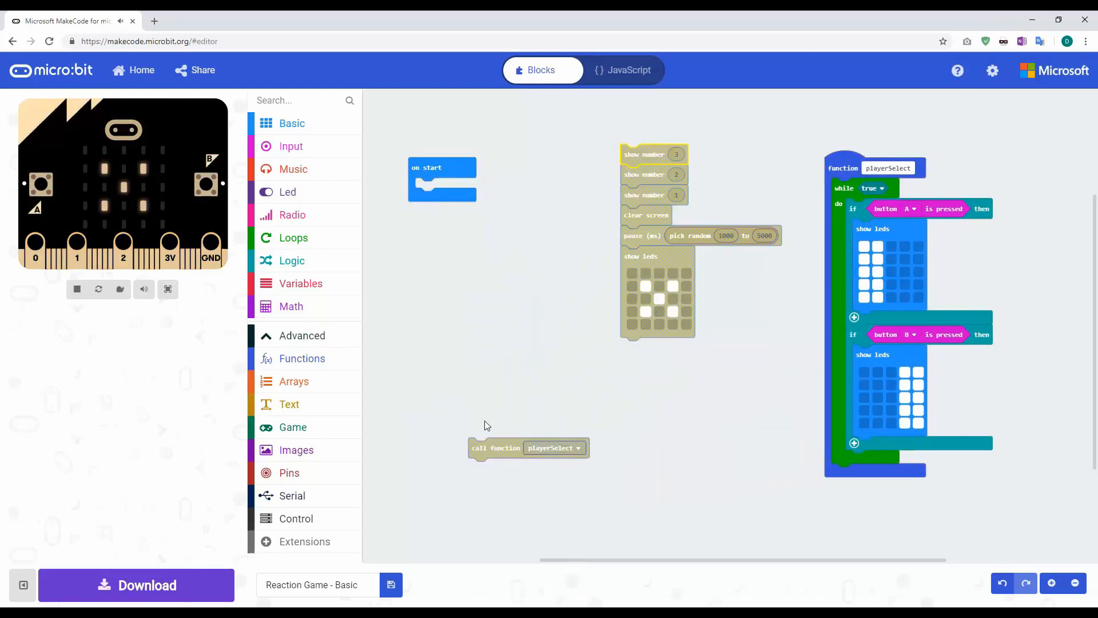
pyautogui.moveTo(528, 447); pyautogui.dragTo(492, 309)
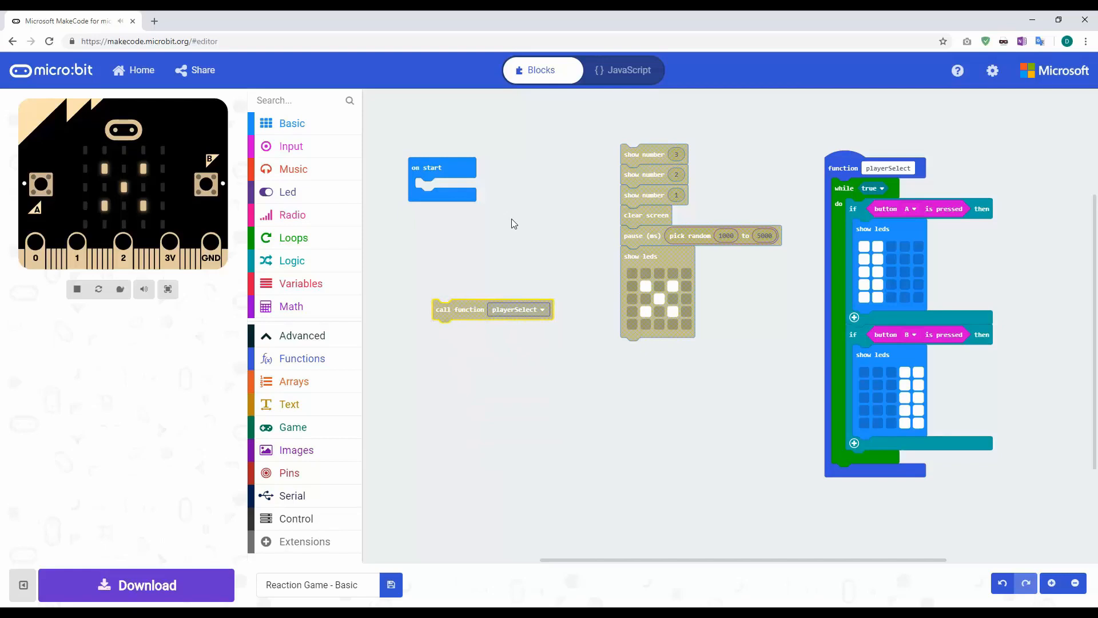
# Step: Make a new function named startProgram to hold the countdown blocks
pyautogui.click(302, 358)
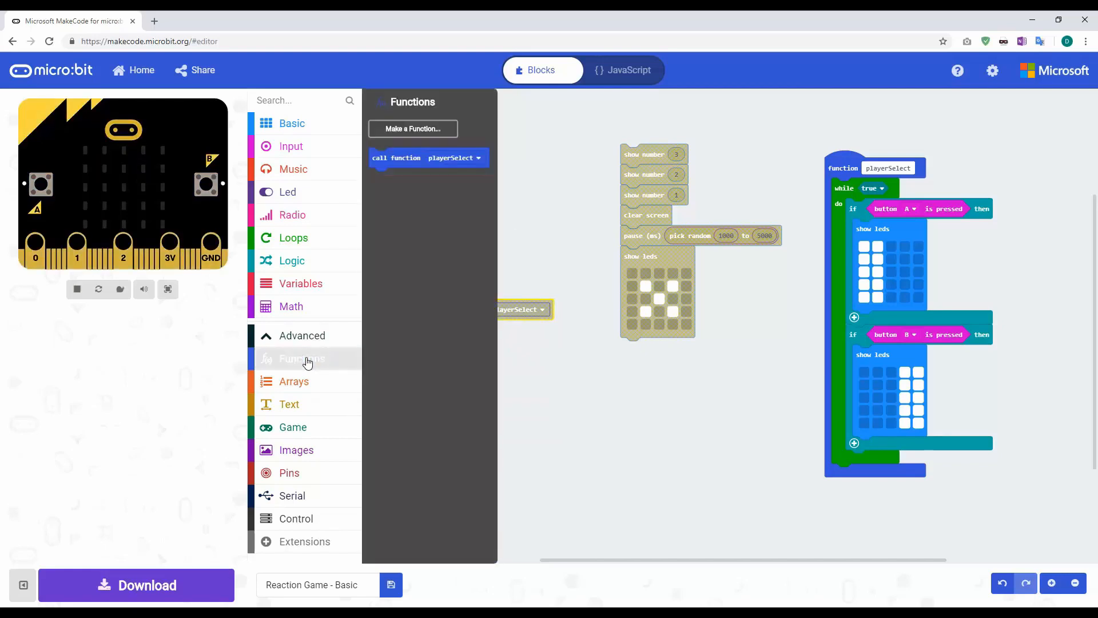
pyautogui.click(413, 129)
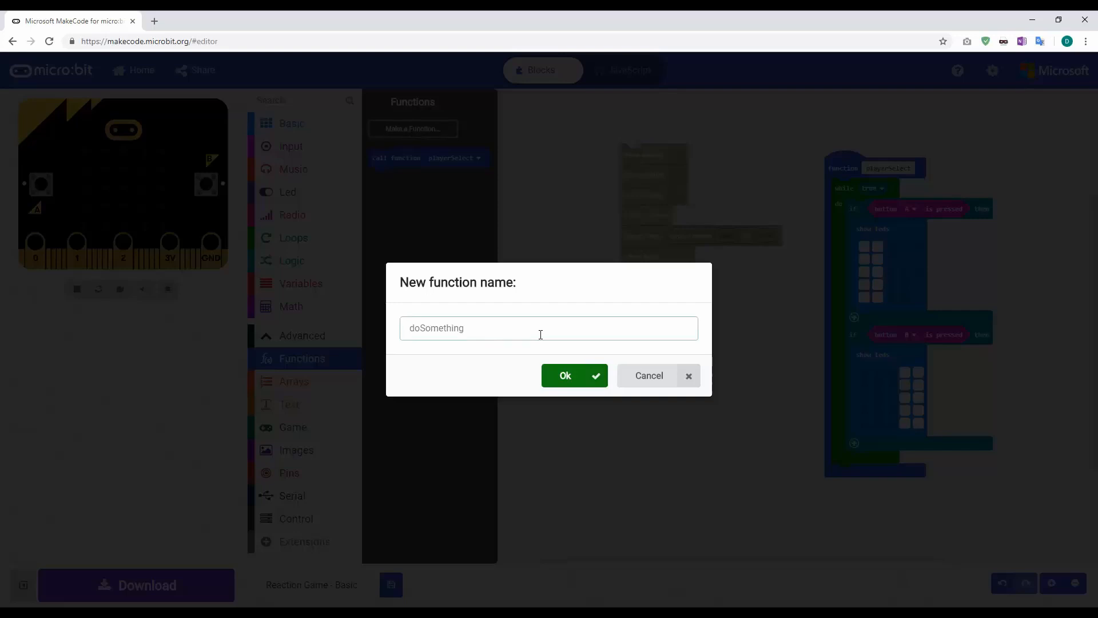
pyautogui.write('startP')
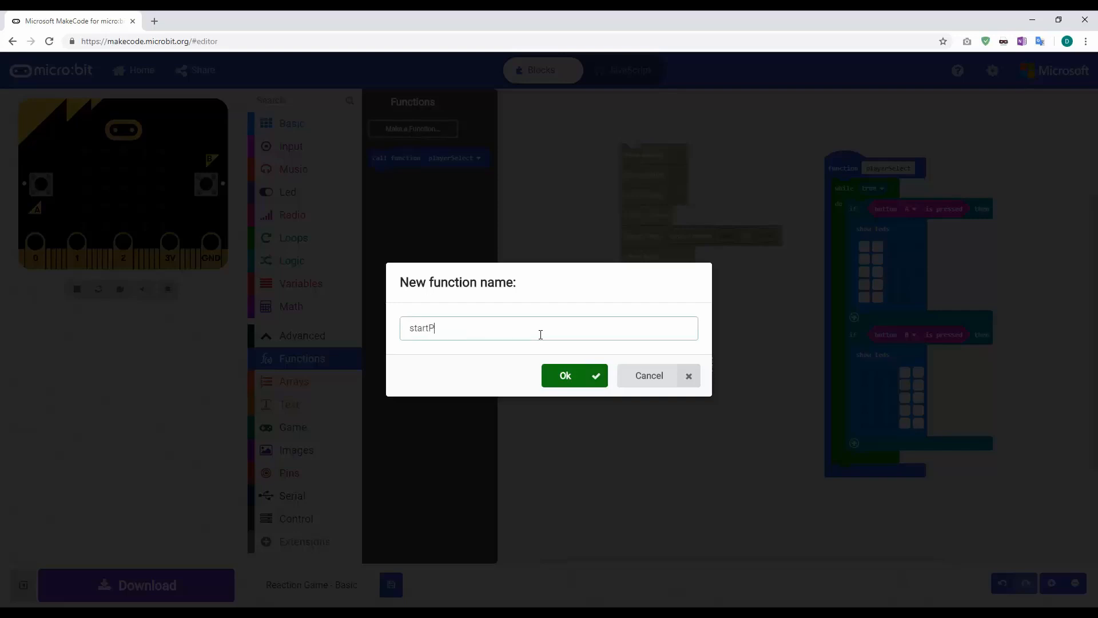
pyautogui.write('rogram')
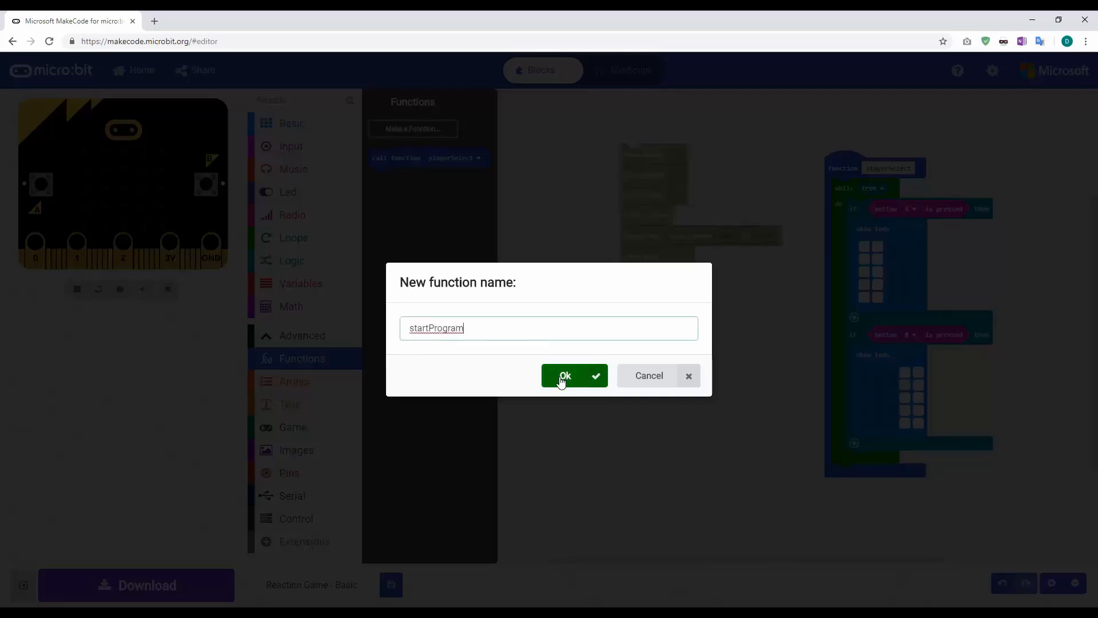
pyautogui.click(564, 375)
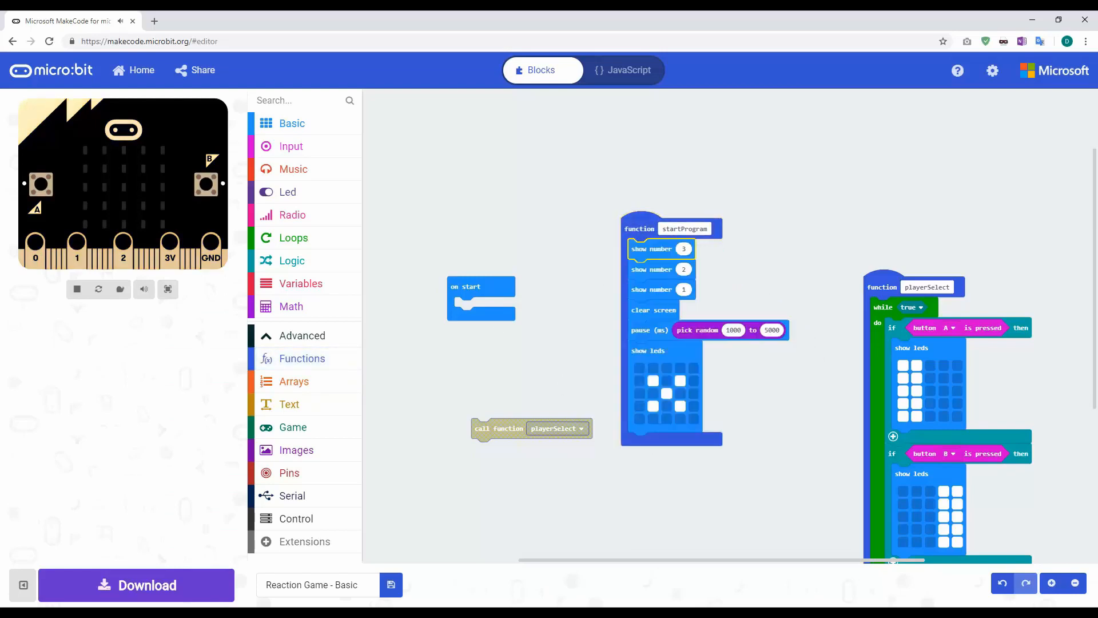
# Step: Fill on start with two function calls, the first set to startProgram and the second playerSelect
pyautogui.moveTo(482, 286); pyautogui.dragTo(454, 298)
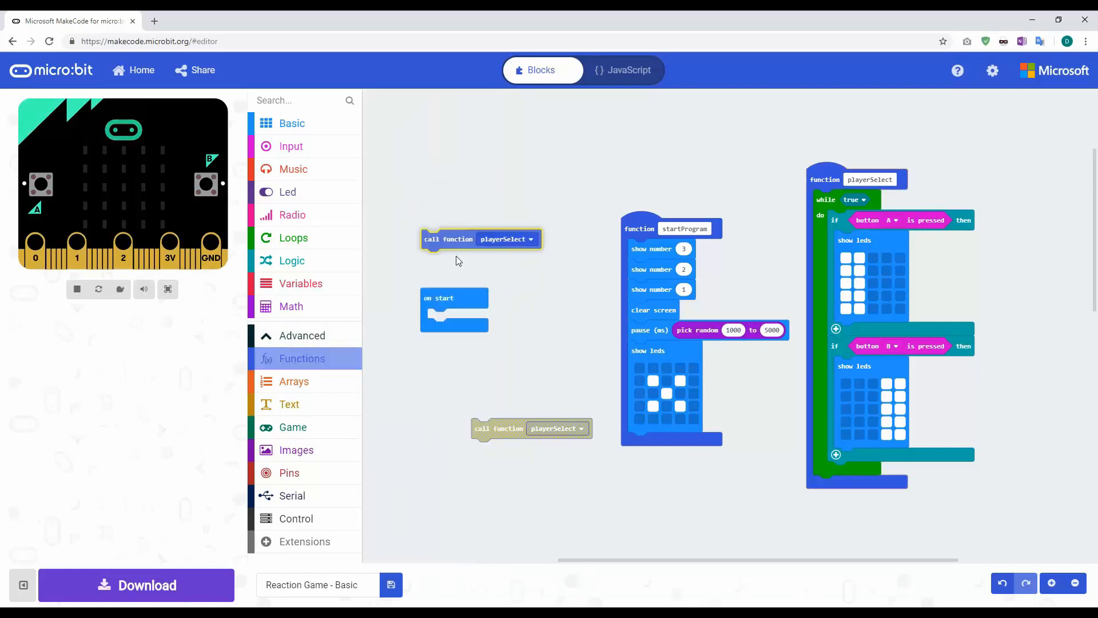
pyautogui.moveTo(481, 239); pyautogui.dragTo(455, 319)
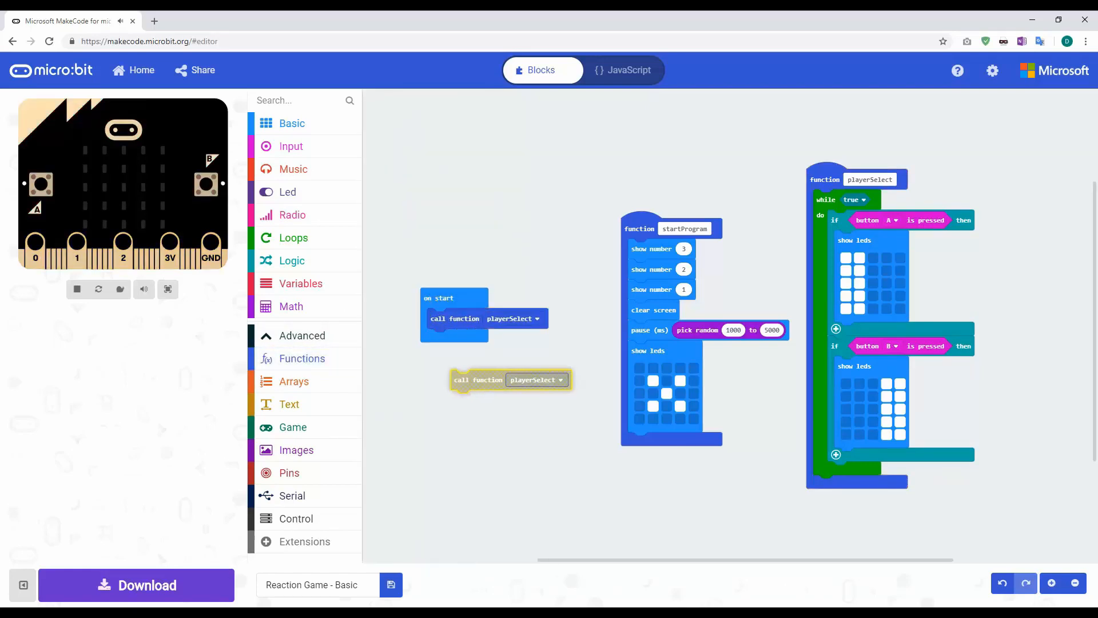
pyautogui.moveTo(510, 378); pyautogui.dragTo(483, 339)
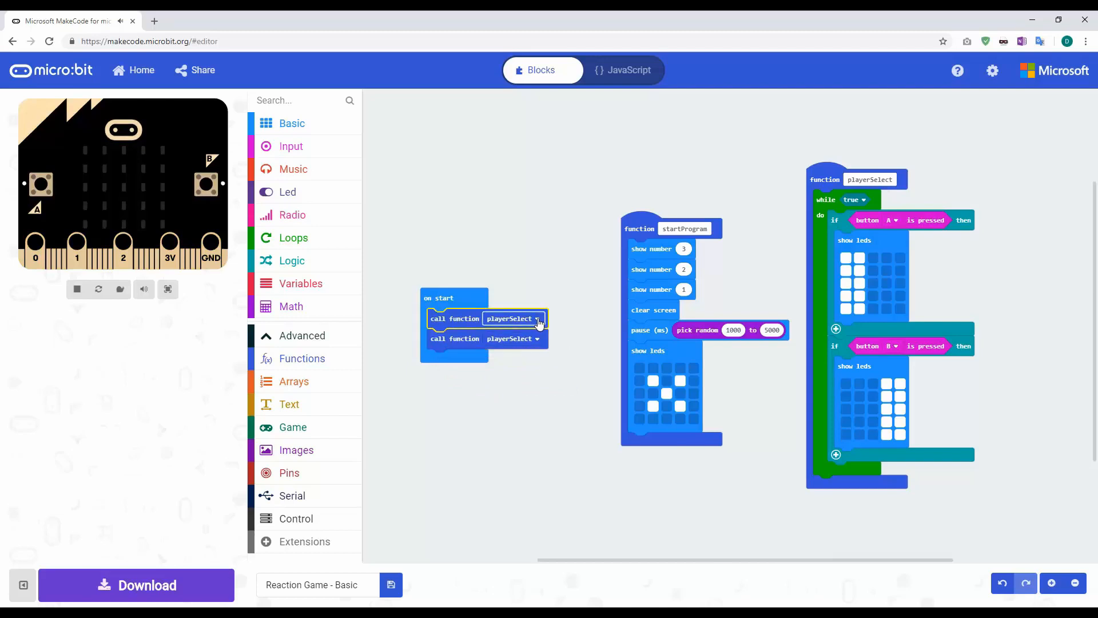
pyautogui.click(538, 318)
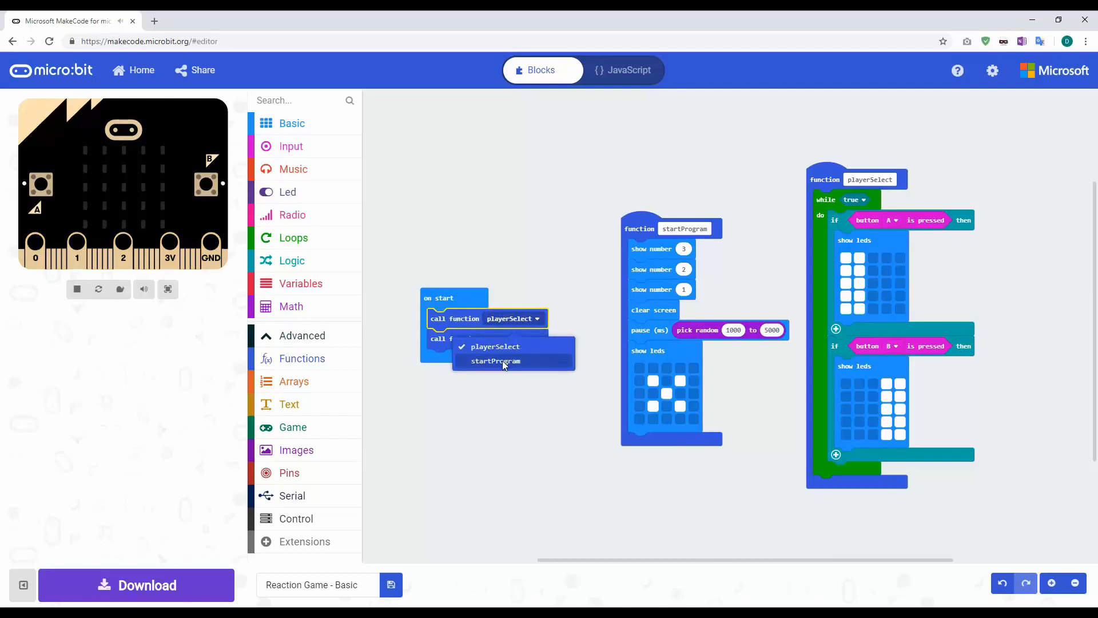
pyautogui.click(495, 361)
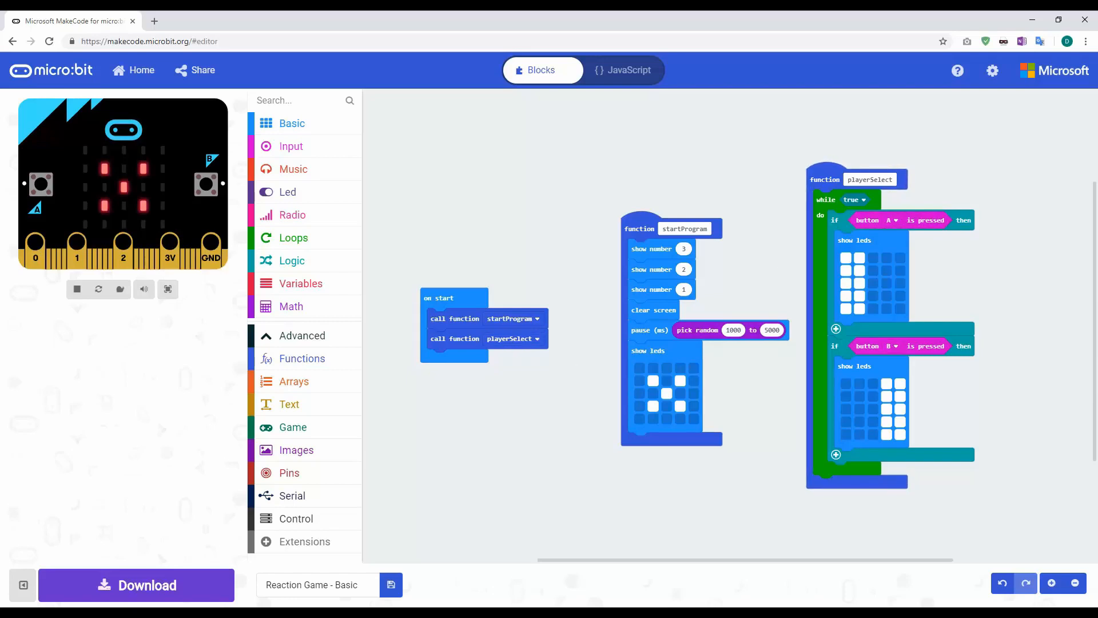
# Step: Restart the simulator and react with button A after the countdown to light player A's pattern
pyautogui.click(99, 288)
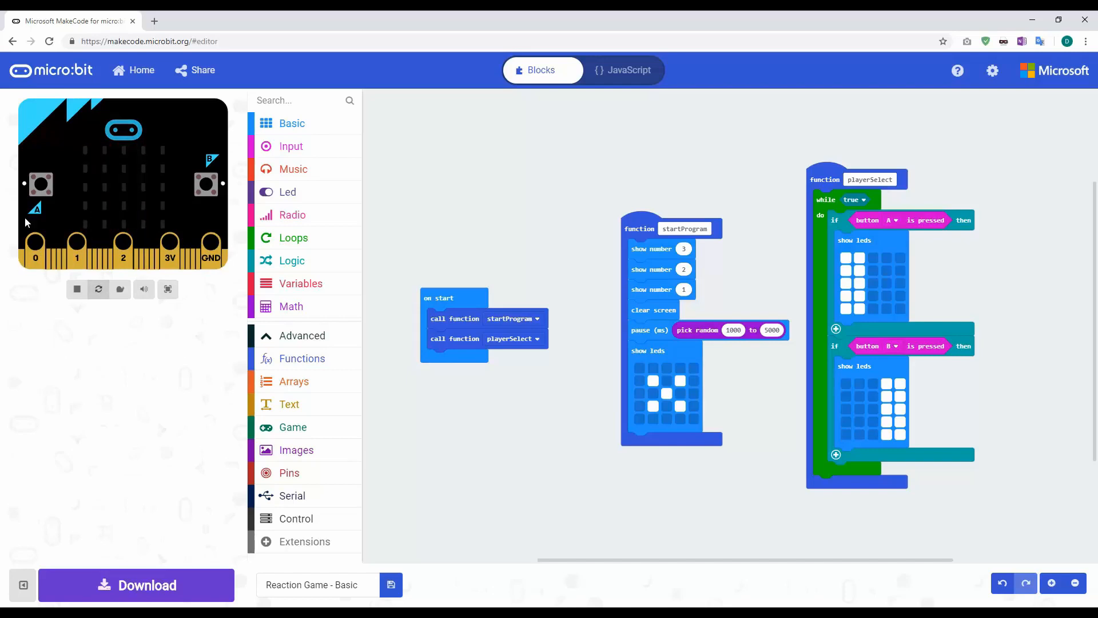
pyautogui.click(40, 183)
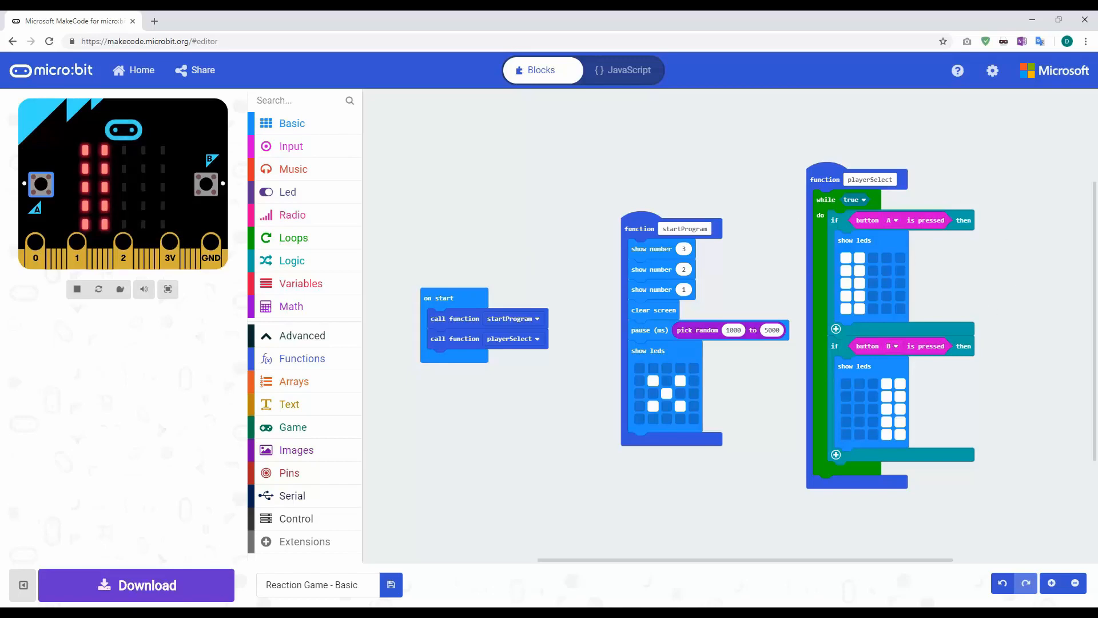
pyautogui.moveTo(1026, 322)
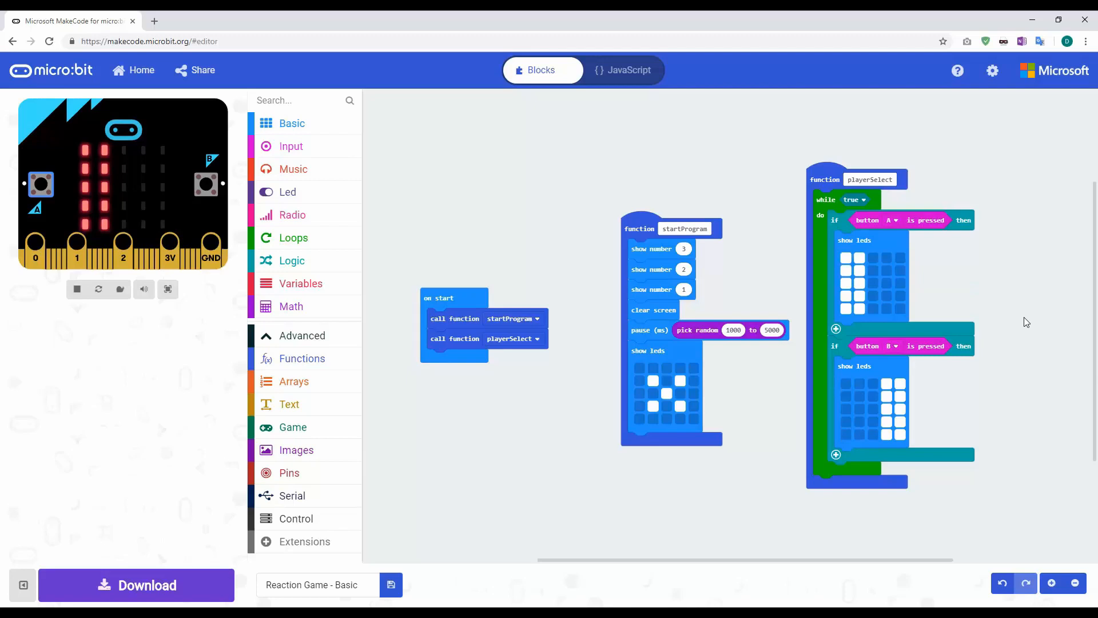